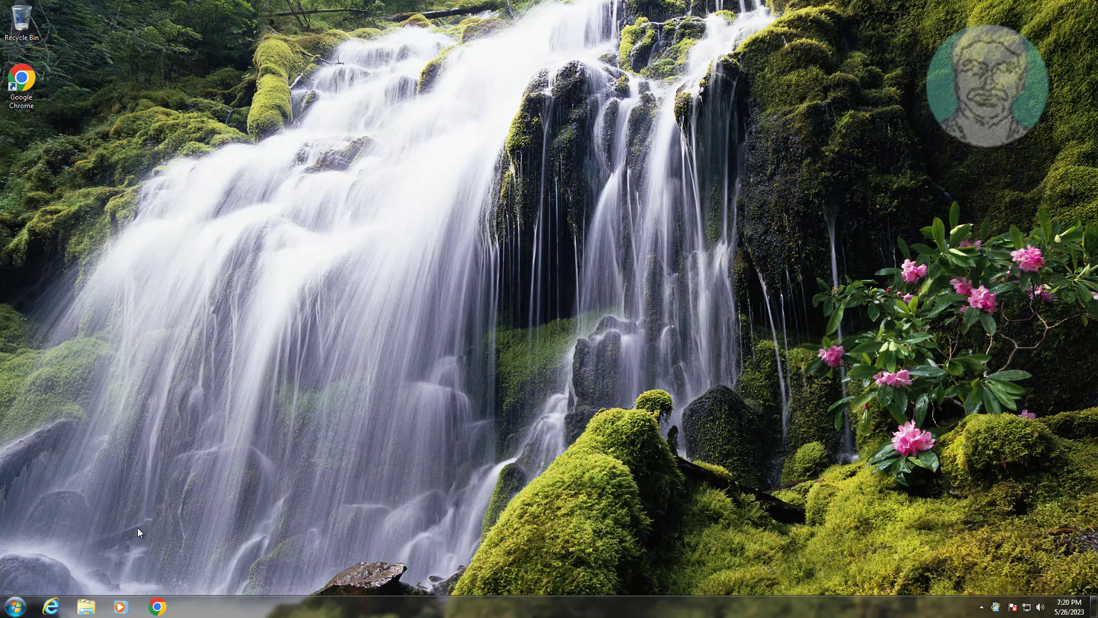
- Search 'regedit' from Start and run it as administrator
{"action": "left_click", "coordinate": [11, 606]}
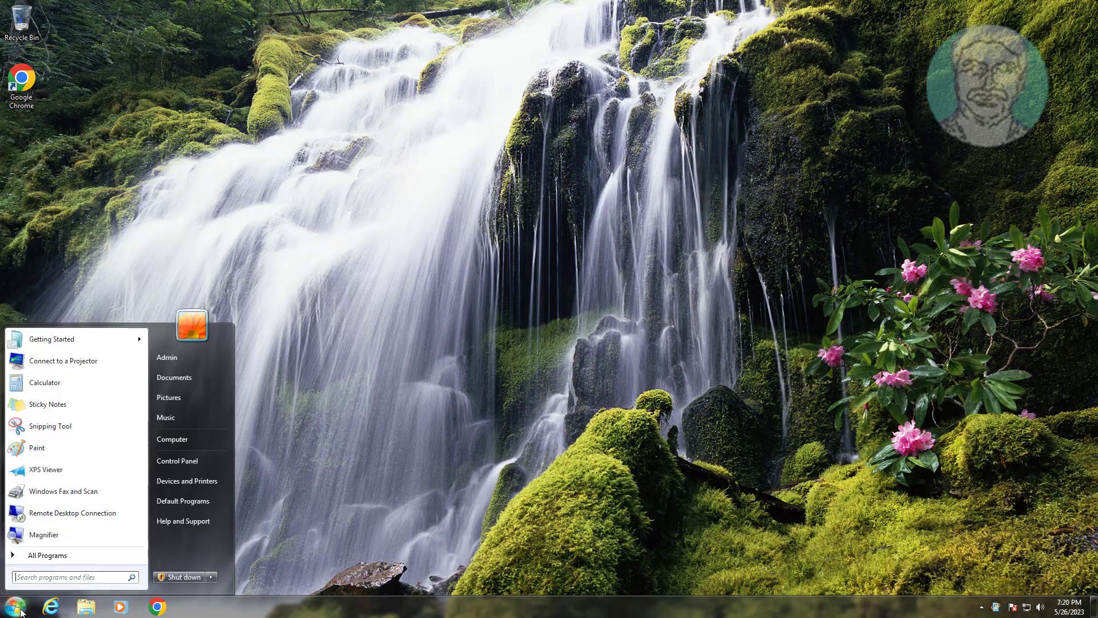
{"action": "type", "text": "regedit"}
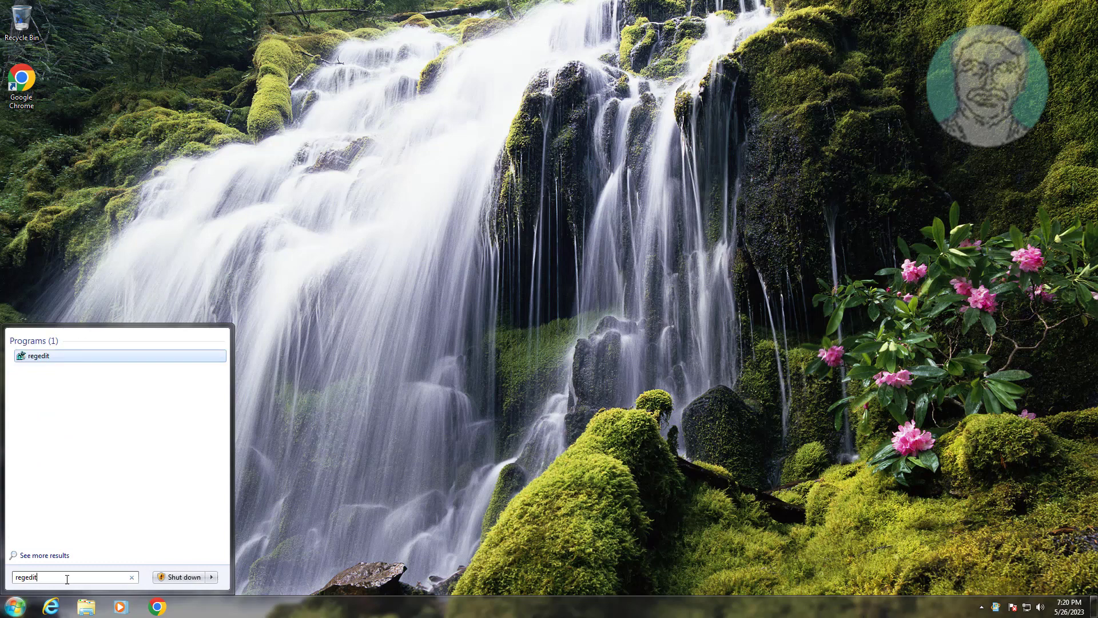
{"action": "mouse_move", "coordinate": [47, 356]}
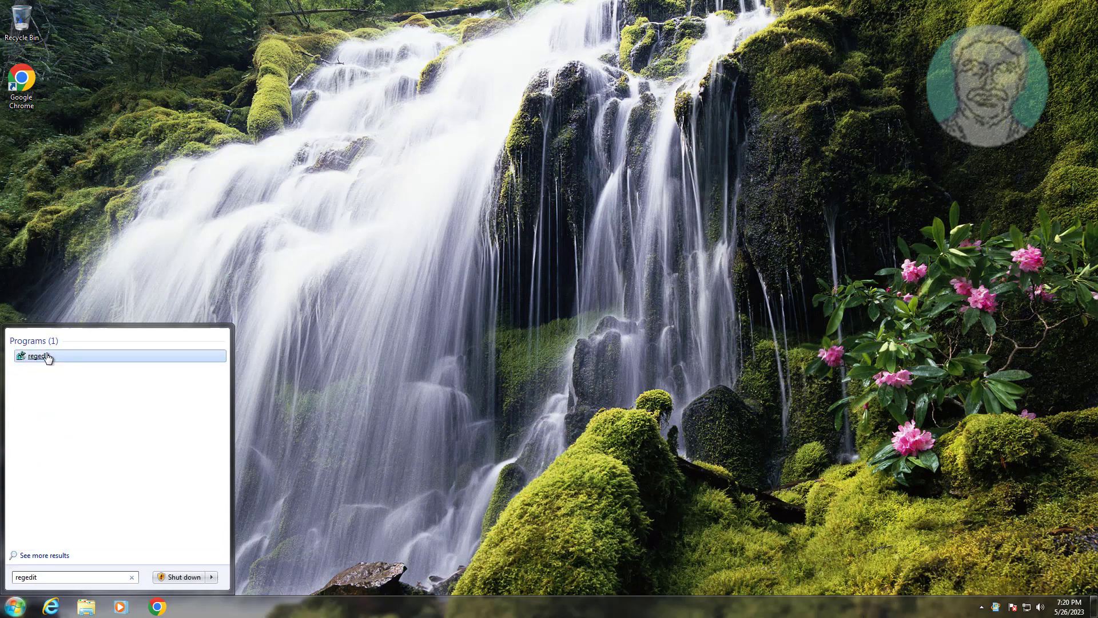
{"action": "right_click", "coordinate": [37, 356]}
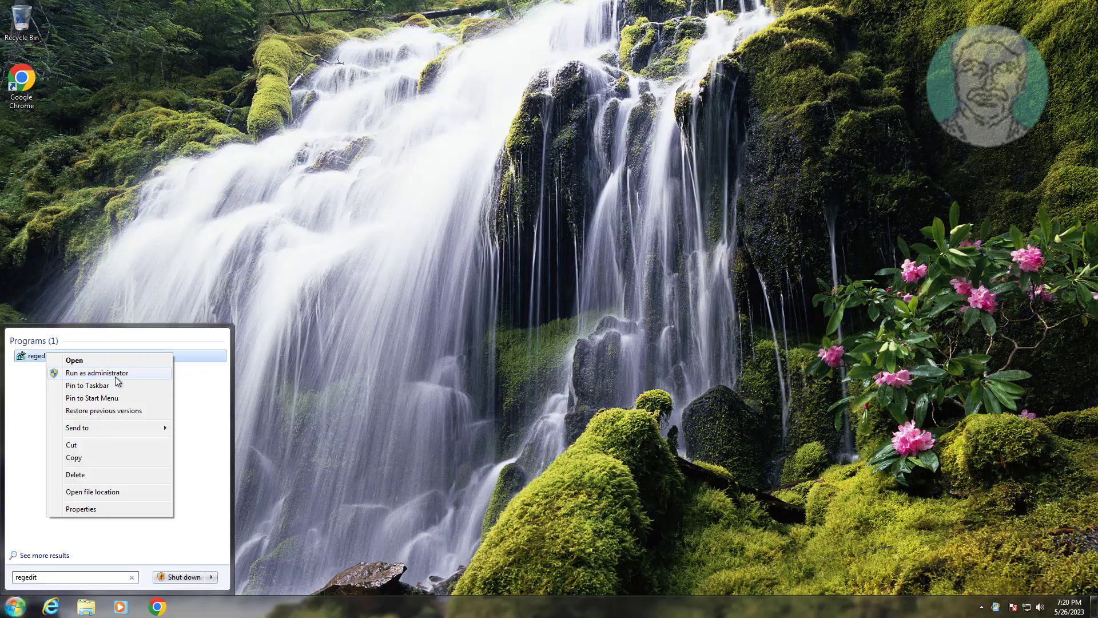
{"action": "left_click", "coordinate": [73, 359]}
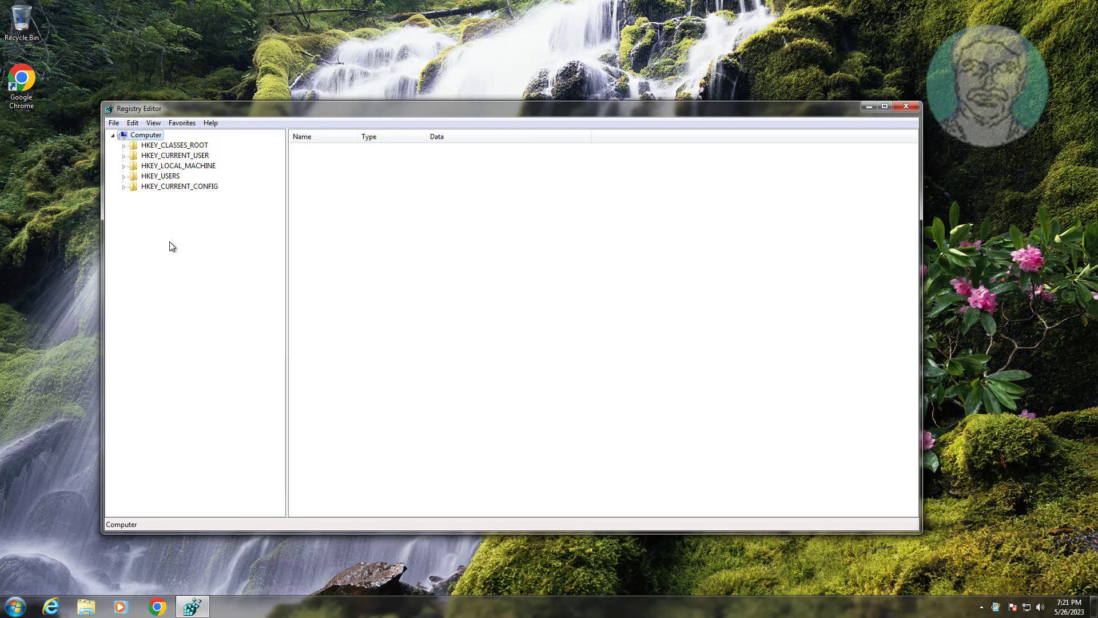
{"action": "mouse_move", "coordinate": [195, 160]}
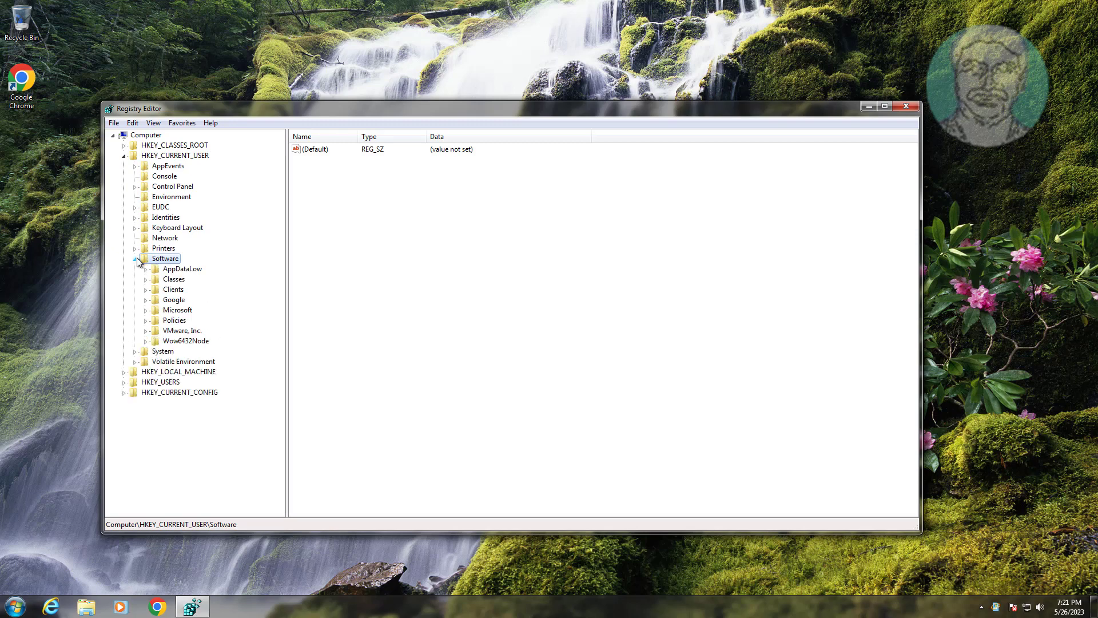
{"action": "mouse_move", "coordinate": [185, 316]}
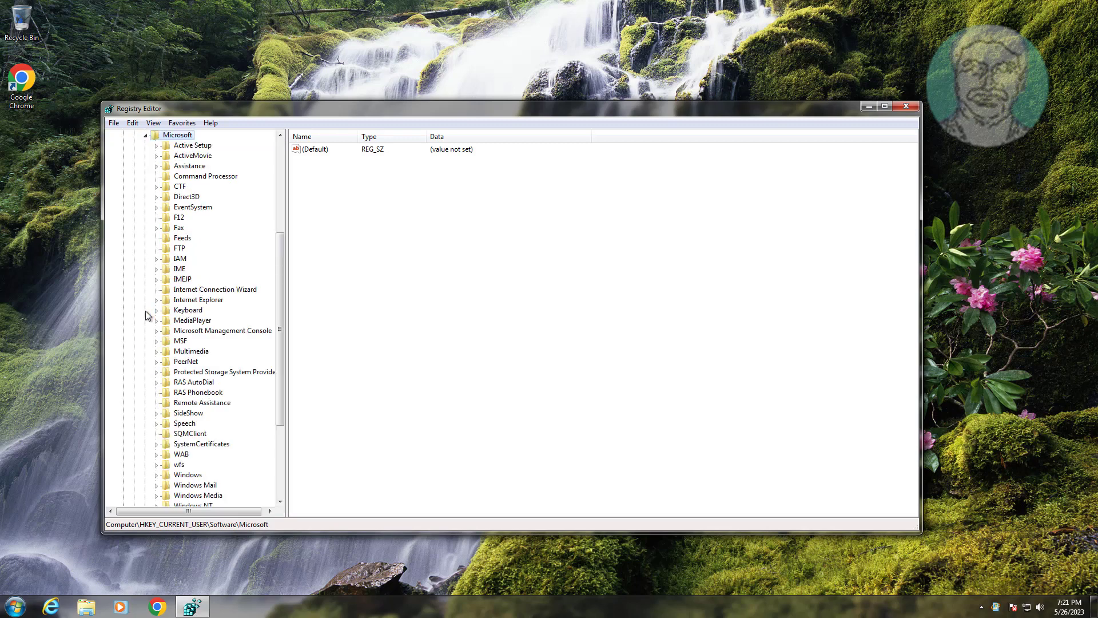
{"action": "mouse_move", "coordinate": [187, 342]}
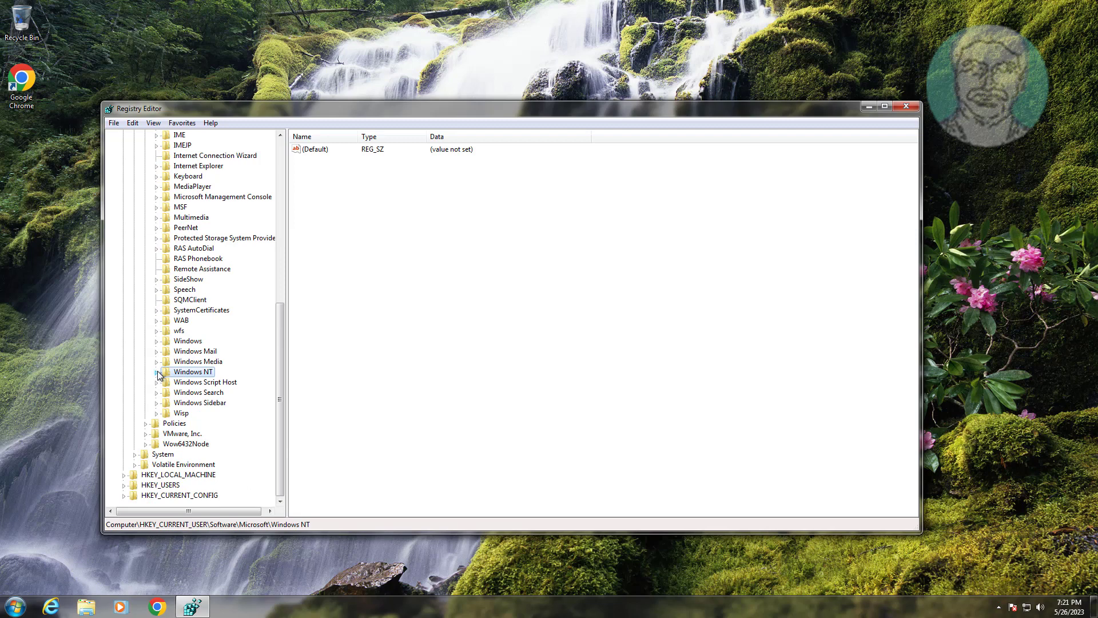
- Expand Windows NT > CurrentVersion, maximize and widen the tree, and select the Windows key
{"action": "left_click", "coordinate": [156, 371]}
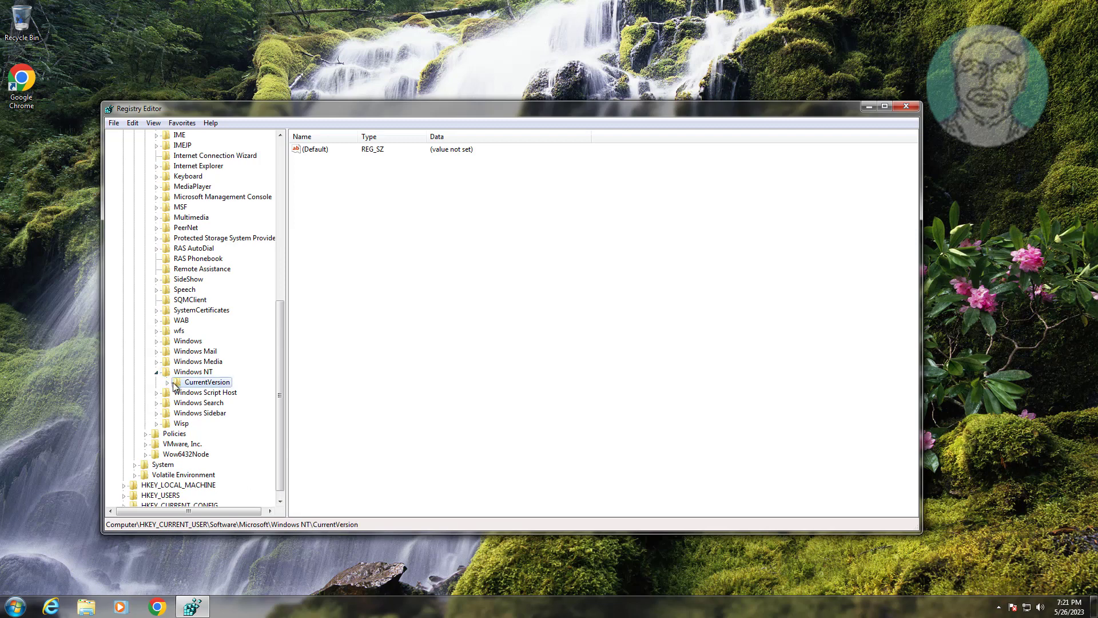
{"action": "left_click", "coordinate": [168, 382]}
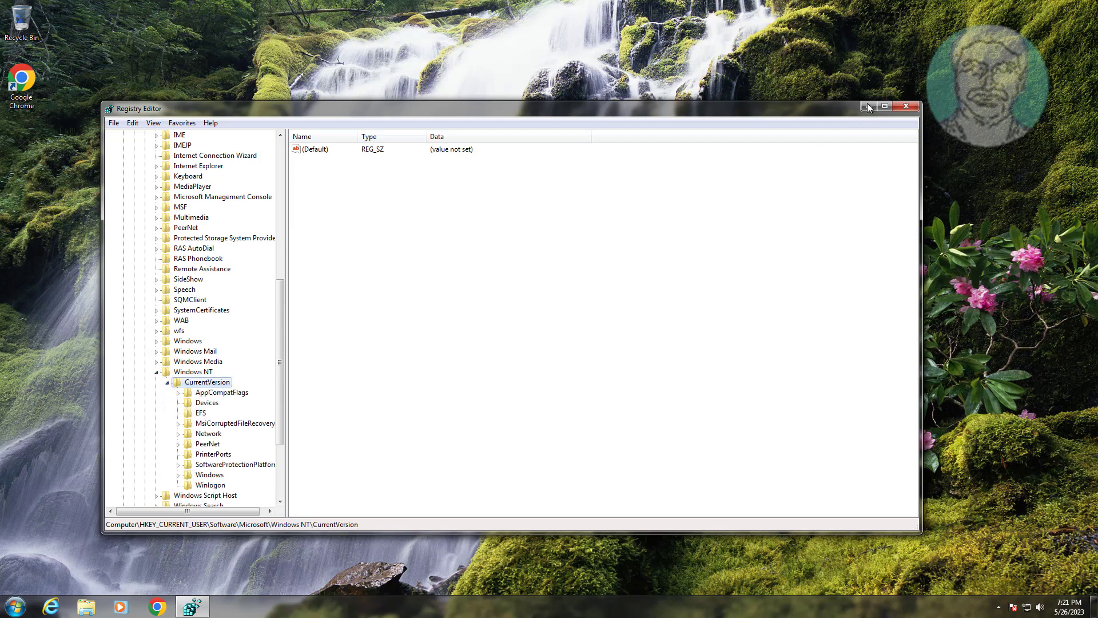
{"action": "left_click", "coordinate": [885, 106]}
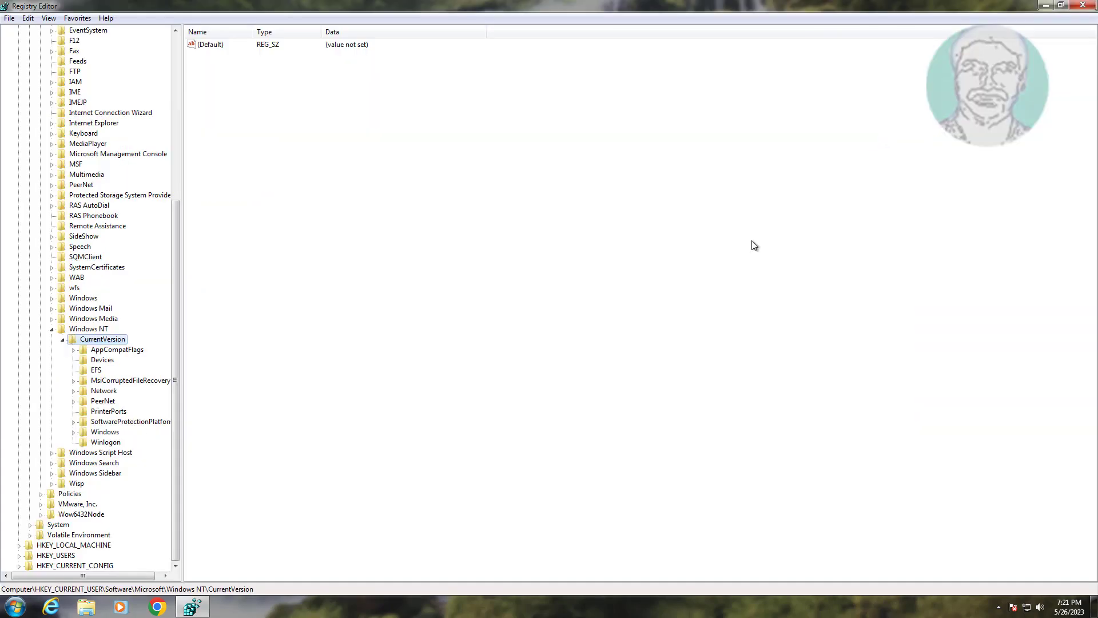
{"action": "mouse_move", "coordinate": [224, 444]}
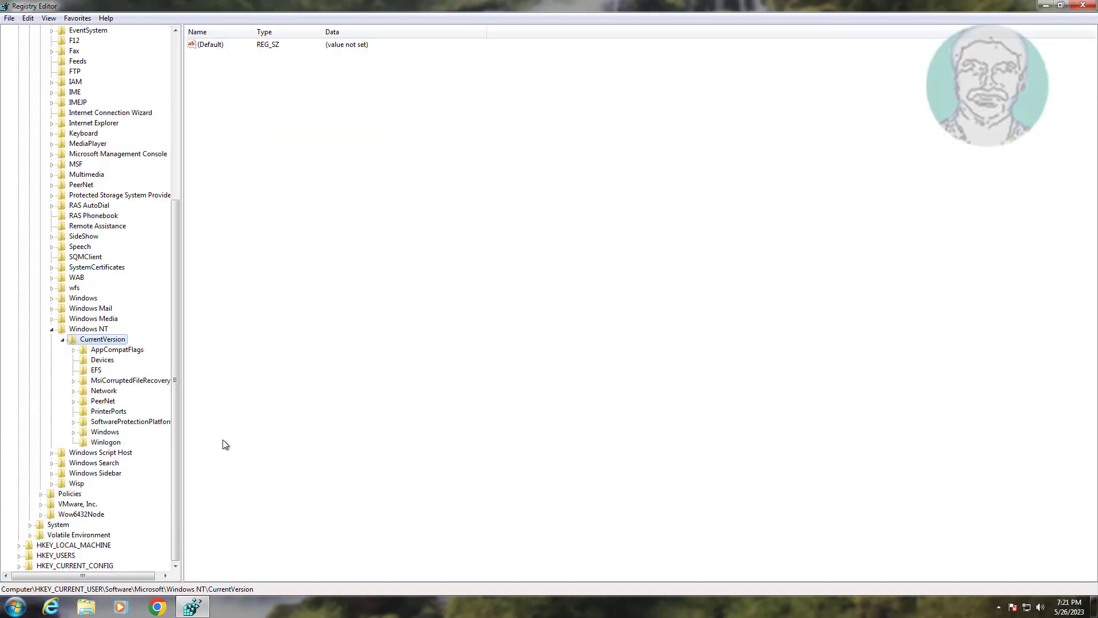
{"action": "left_click_drag", "start_coordinate": [179, 281], "coordinate": [240, 280]}
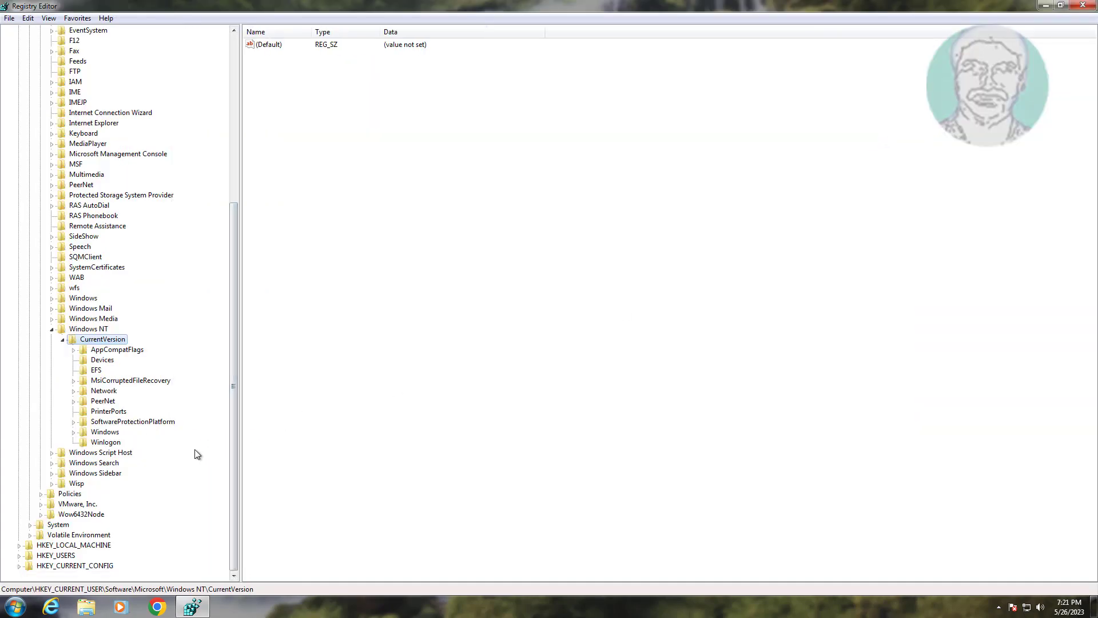
{"action": "mouse_move", "coordinate": [135, 386]}
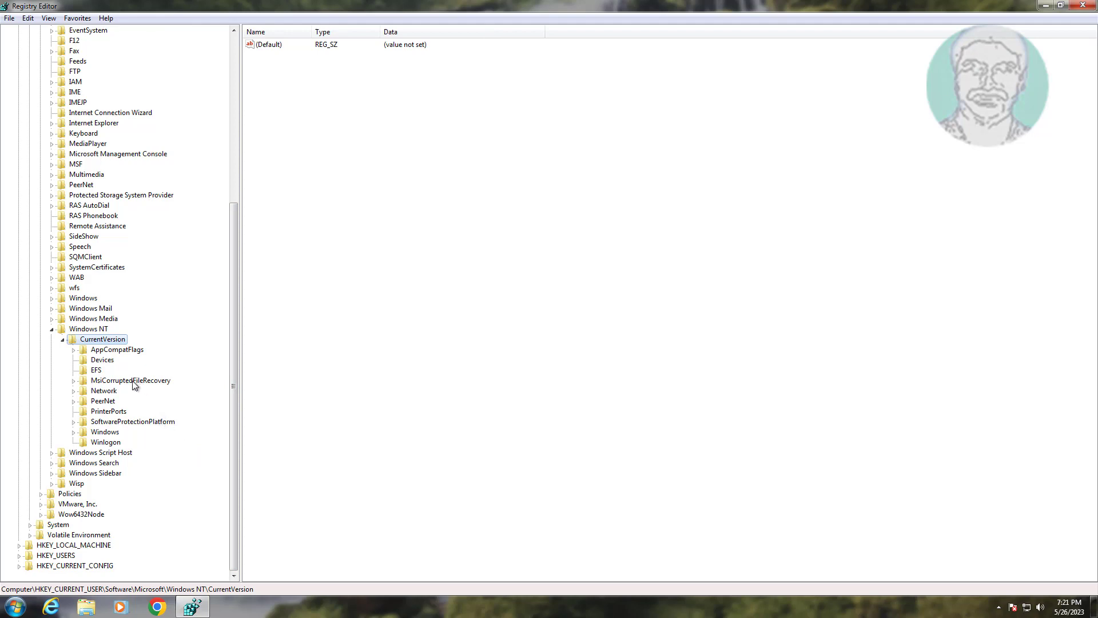
{"action": "mouse_move", "coordinate": [151, 448]}
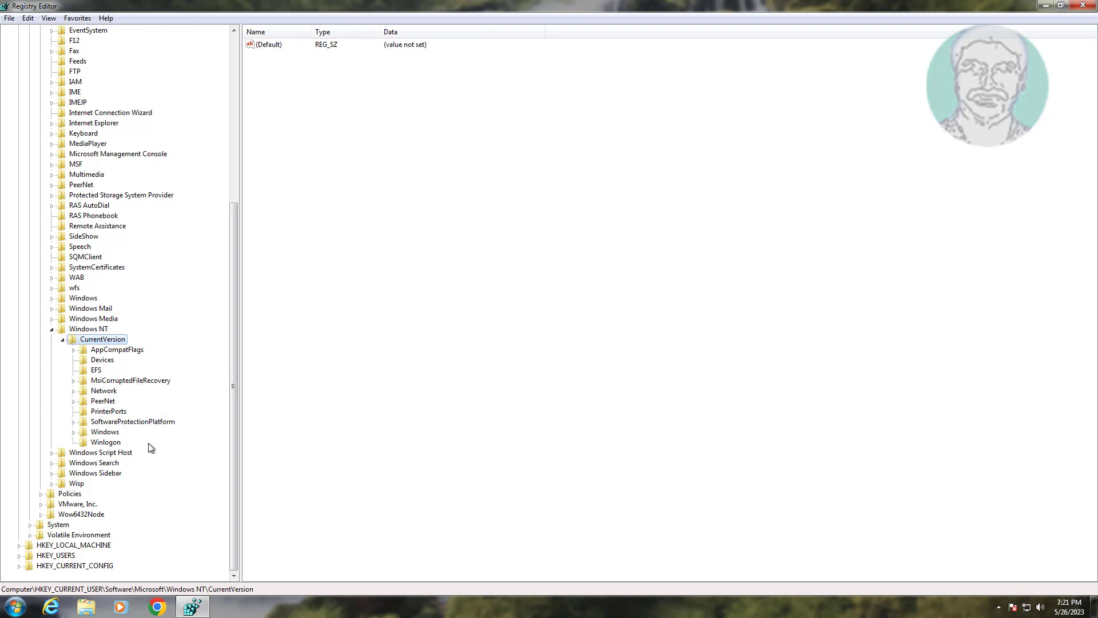
{"action": "left_click", "coordinate": [103, 431]}
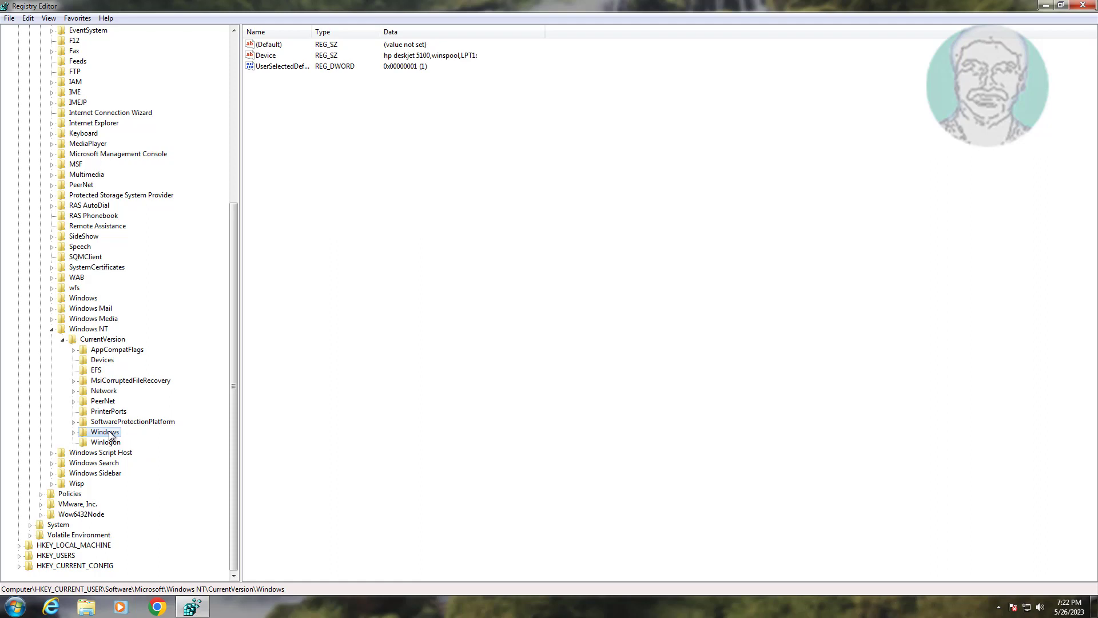
- Open the Windows key's Permissions dialog and start adding a user or group
{"action": "right_click", "coordinate": [103, 432]}
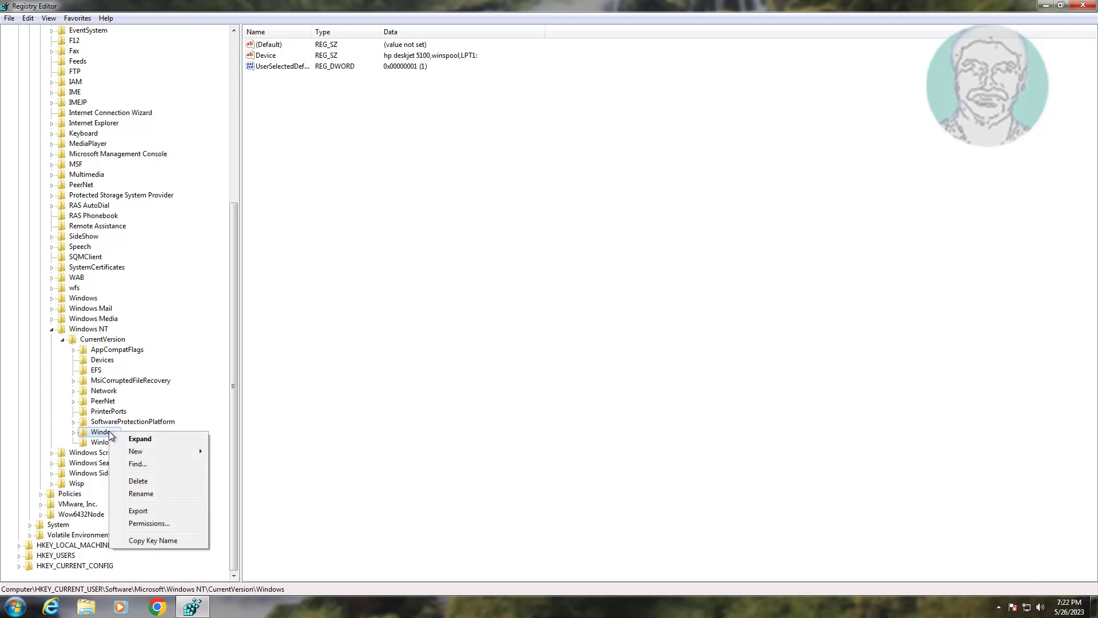
{"action": "left_click", "coordinate": [148, 523]}
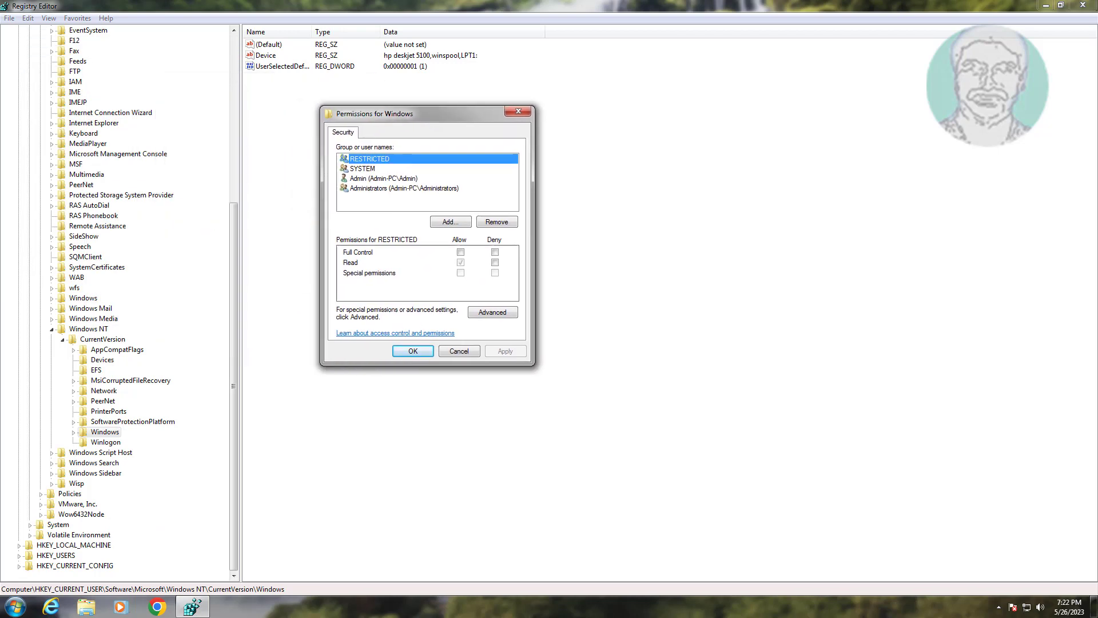
{"action": "mouse_move", "coordinate": [366, 174]}
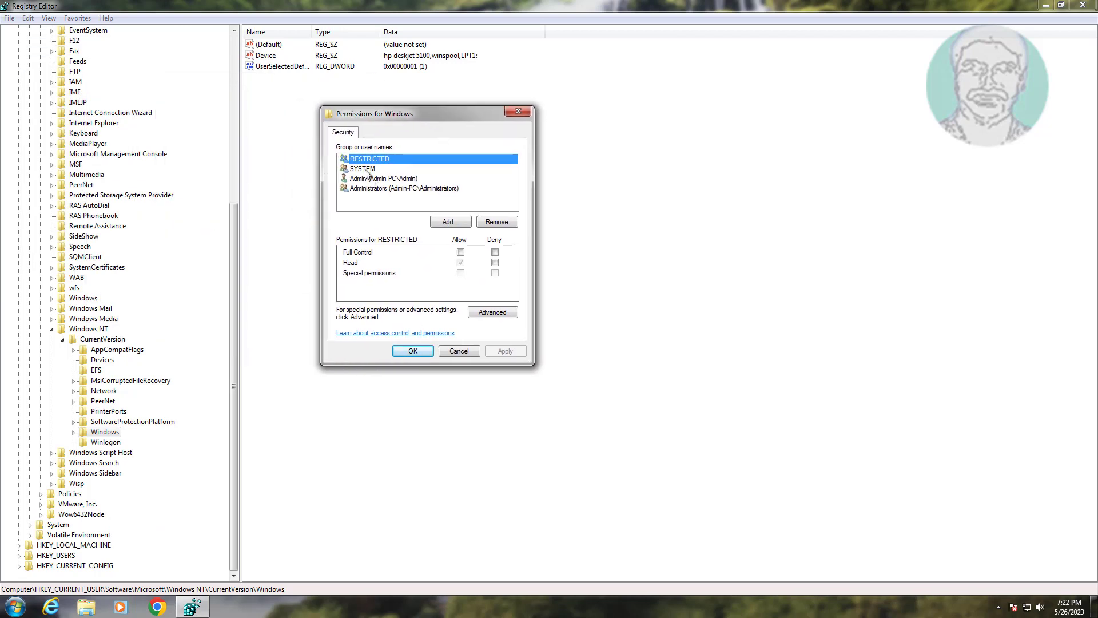
{"action": "left_click", "coordinate": [383, 178]}
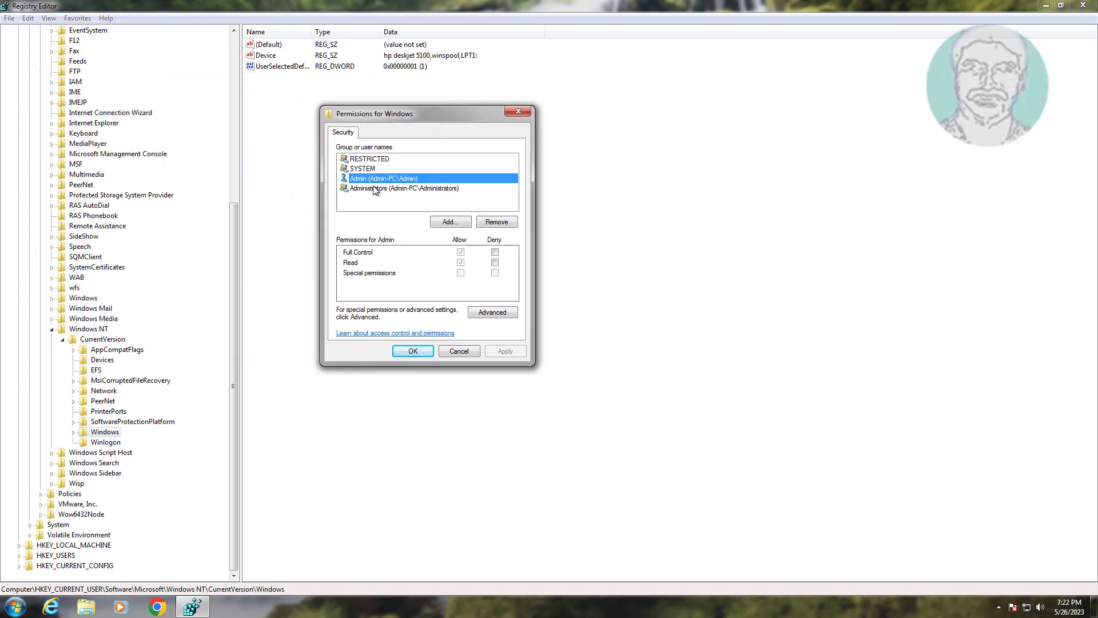
{"action": "left_click", "coordinate": [405, 187]}
{"action": "type", "text": "ever"}
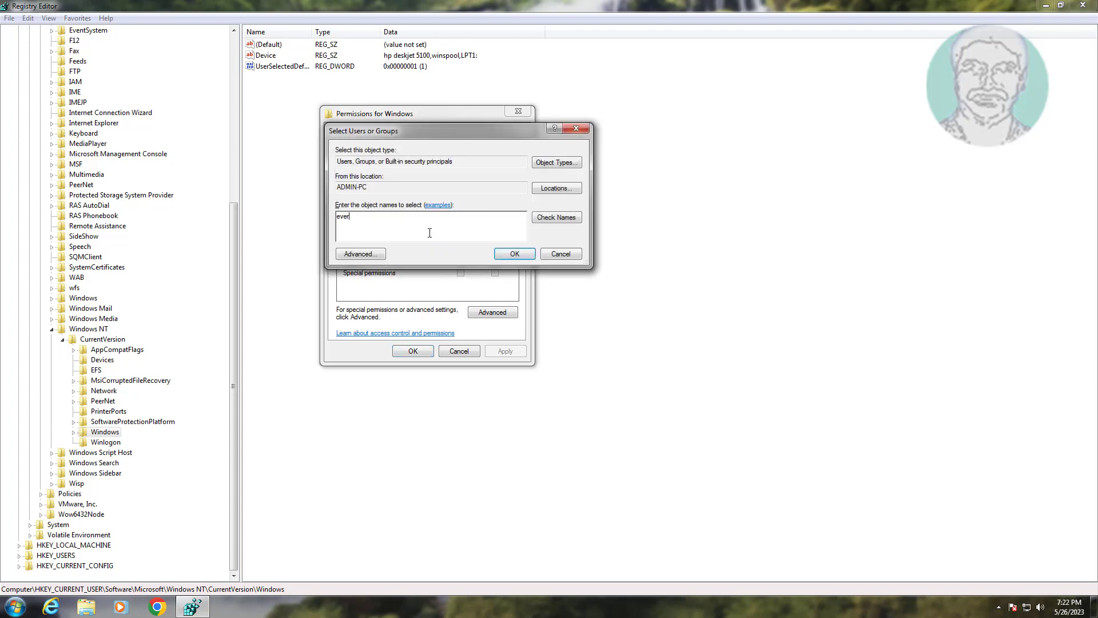
- Add Everyone with Full Control allowed and confirm the permissions
{"action": "type", "text": "yone"}
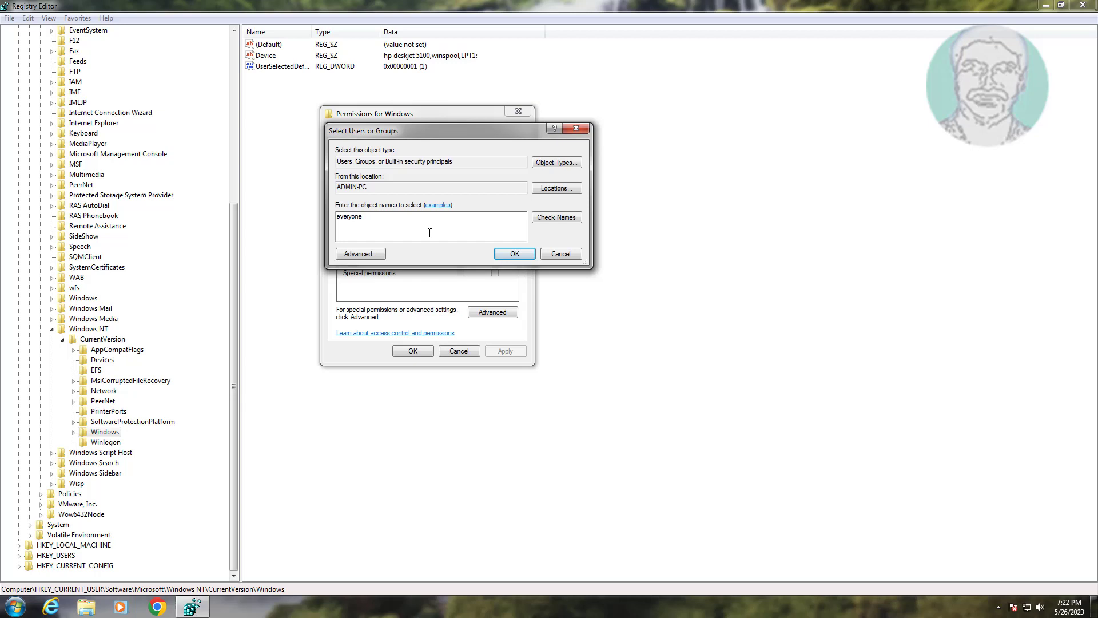
{"action": "left_click", "coordinate": [555, 216]}
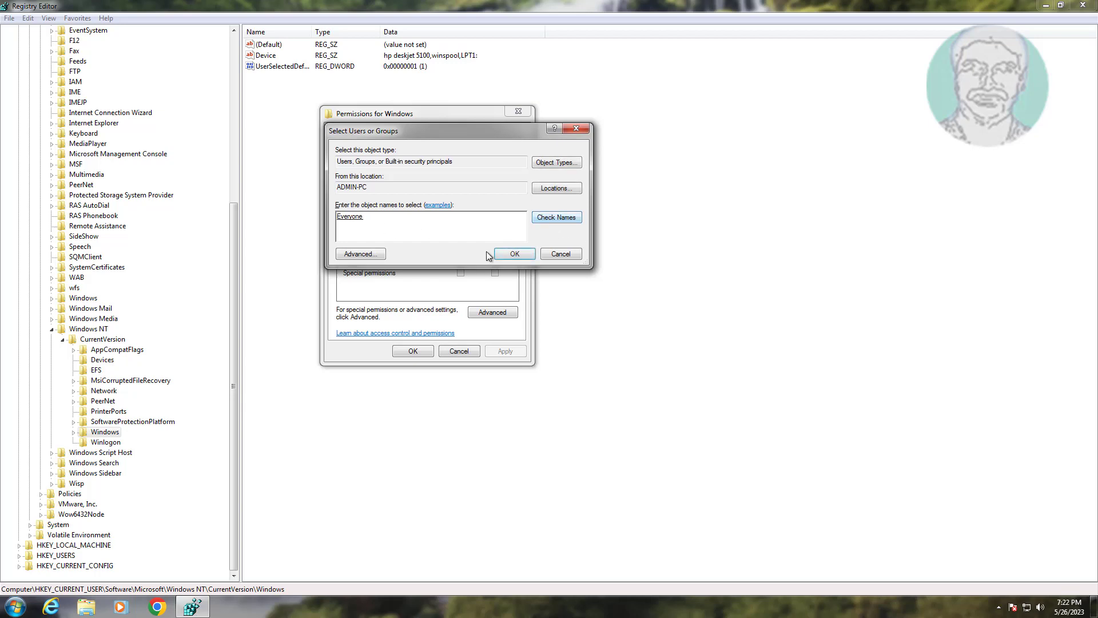
{"action": "left_click", "coordinate": [514, 253]}
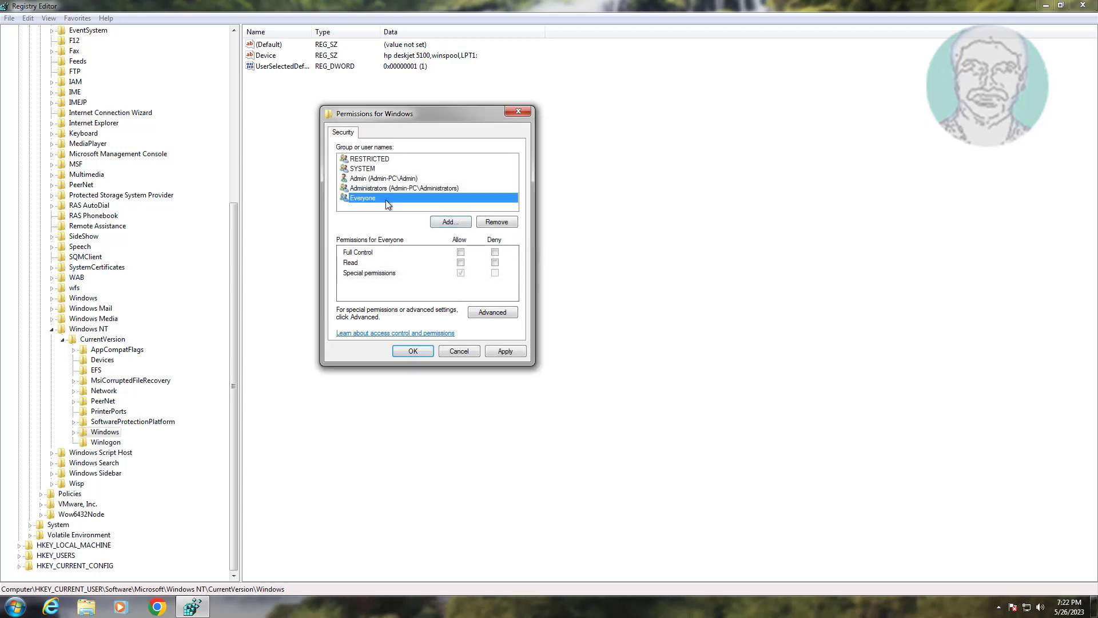
{"action": "left_click", "coordinate": [461, 262]}
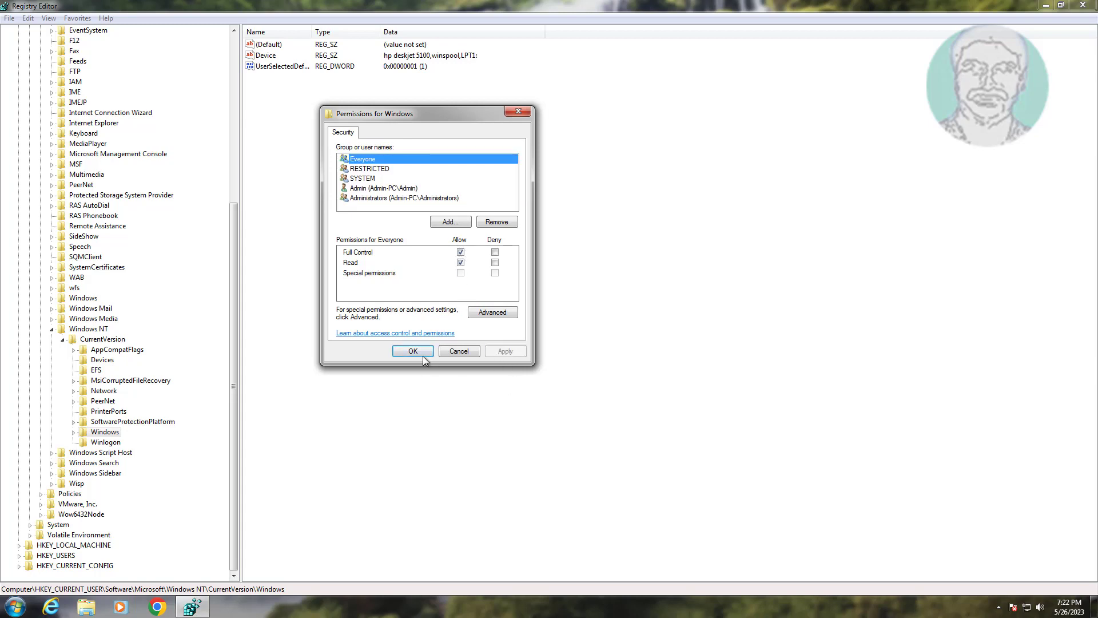
{"action": "left_click", "coordinate": [412, 351]}
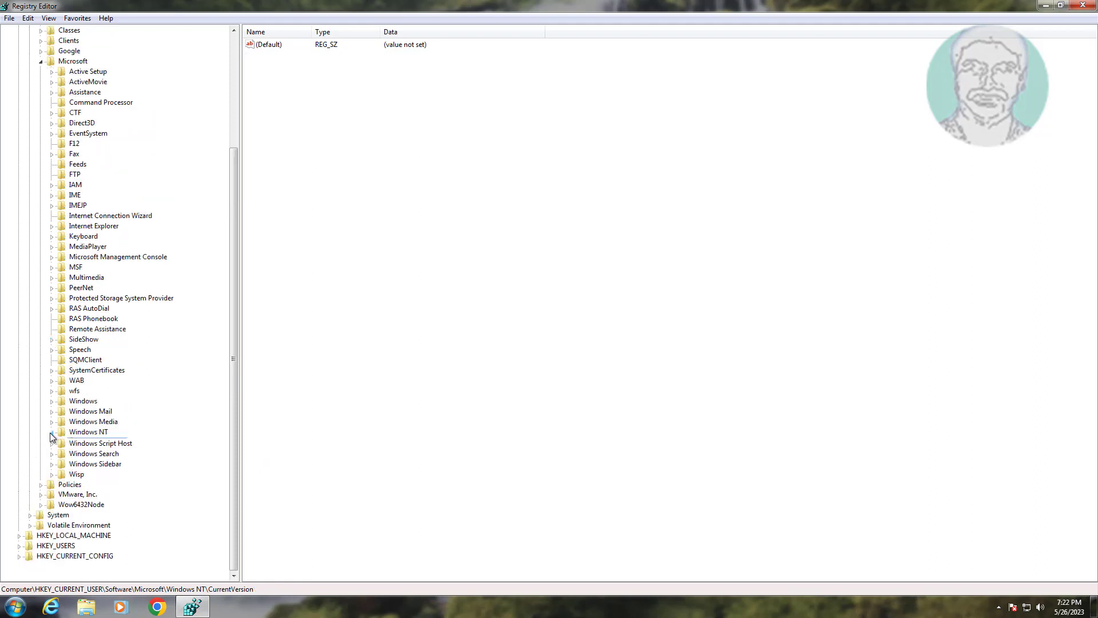
- Scroll the key tree back up to the top-level hives
{"action": "scroll", "scroll_direction": "up", "scroll_amount": 3}
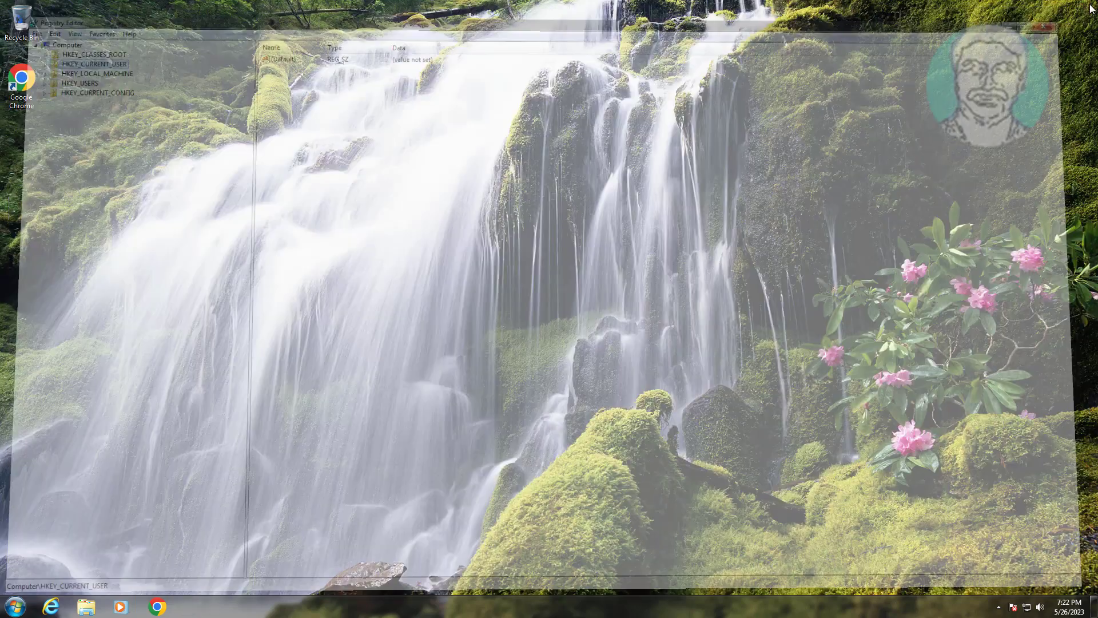
- Restart the PC from the Start menu's shutdown options, then reopen Start
{"action": "left_click", "coordinate": [11, 606]}
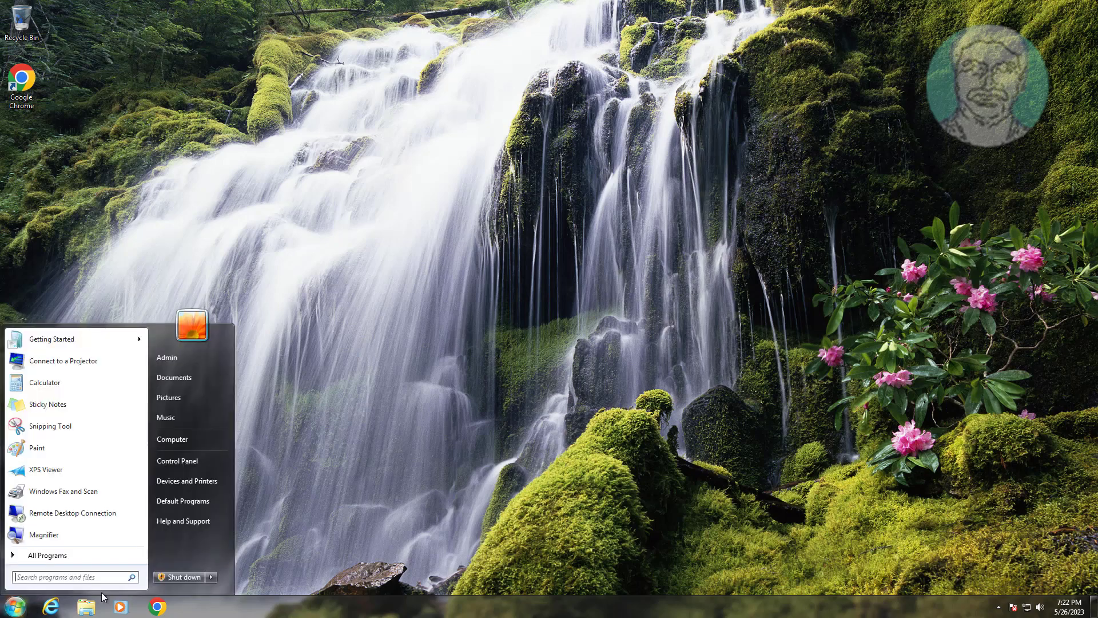
{"action": "left_click", "coordinate": [210, 576]}
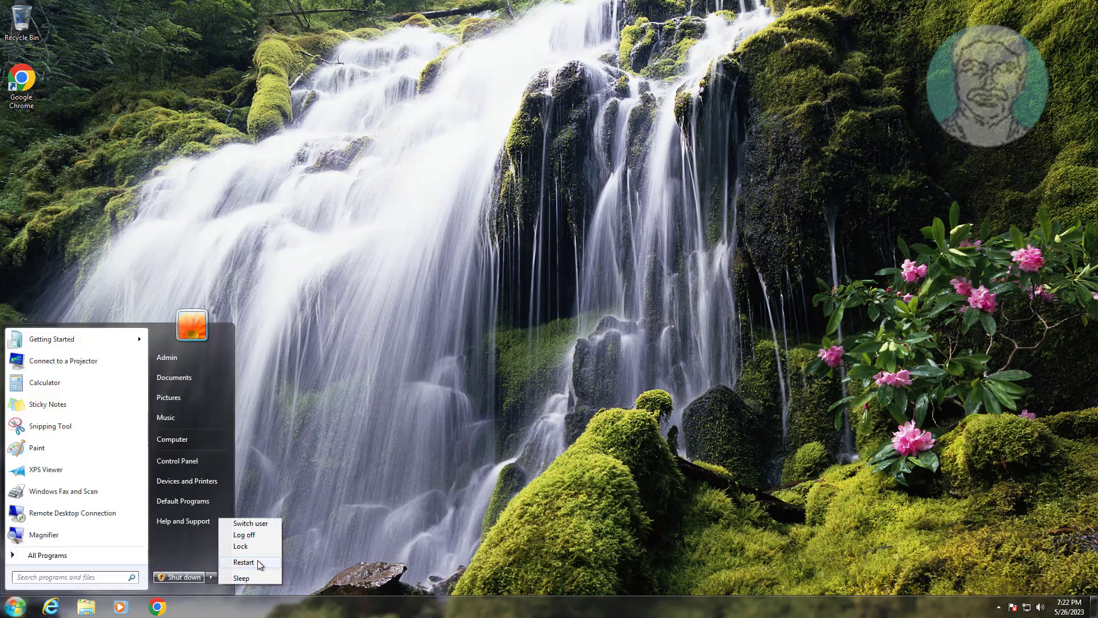
{"action": "left_click", "coordinate": [244, 562]}
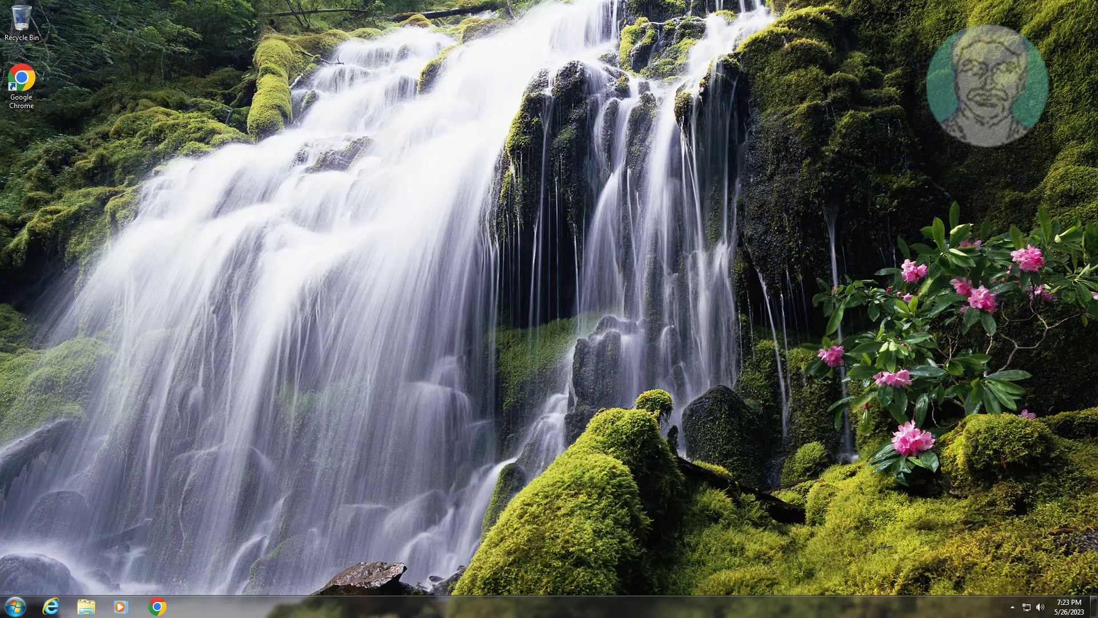
{"action": "left_click", "coordinate": [11, 606]}
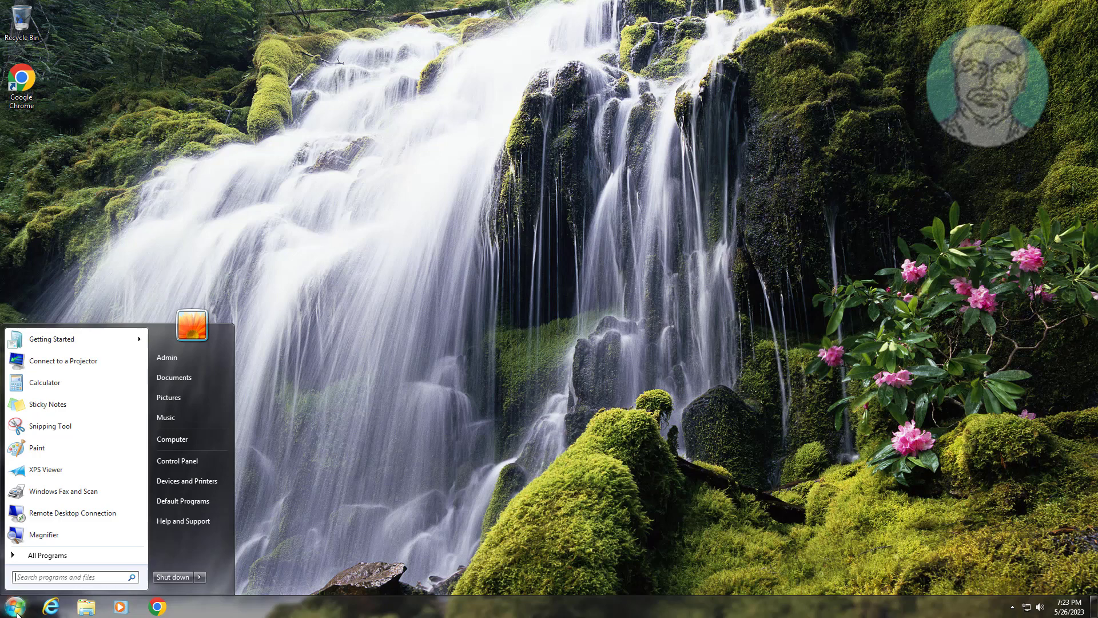
{"action": "mouse_move", "coordinate": [189, 480]}
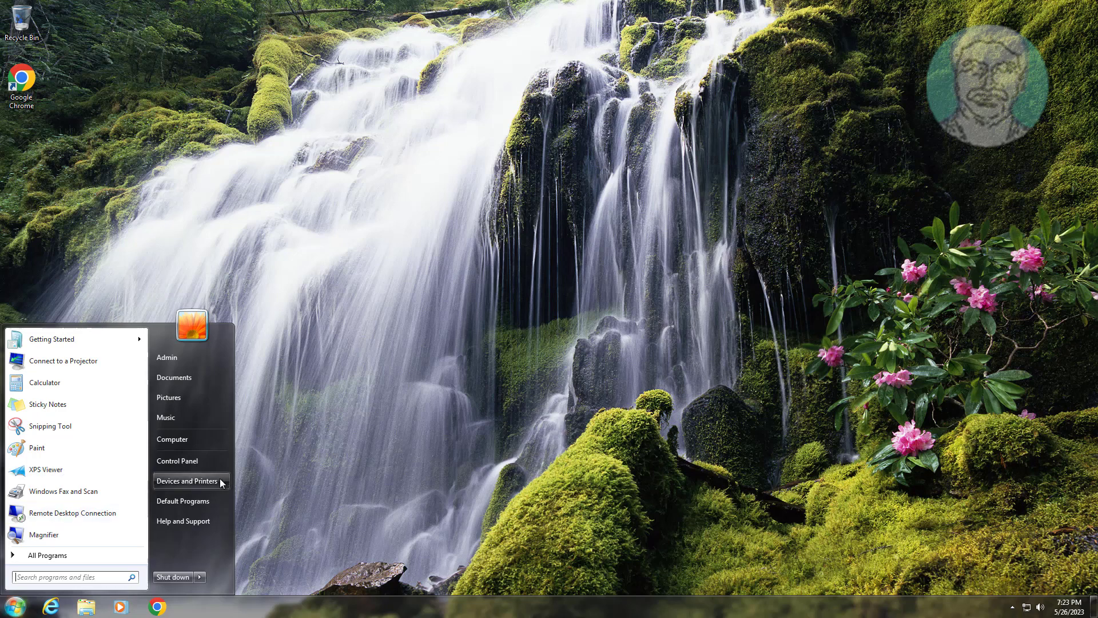
- Set the Canon LBP5910 as the default printer in Devices and Printers
{"action": "left_click", "coordinate": [187, 481]}
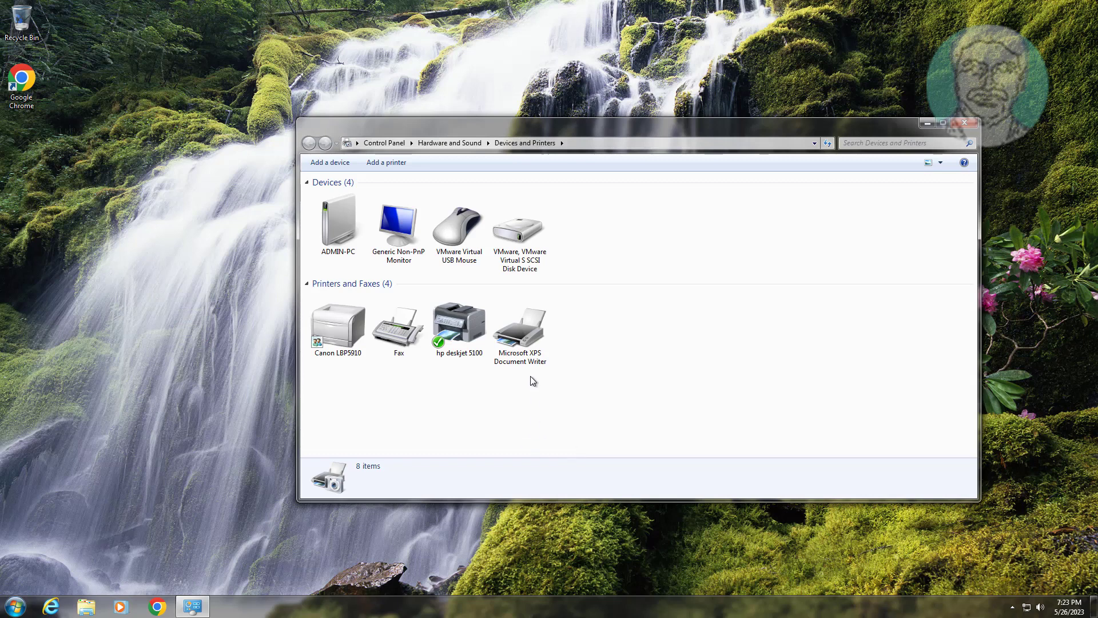
{"action": "left_click", "coordinate": [338, 325]}
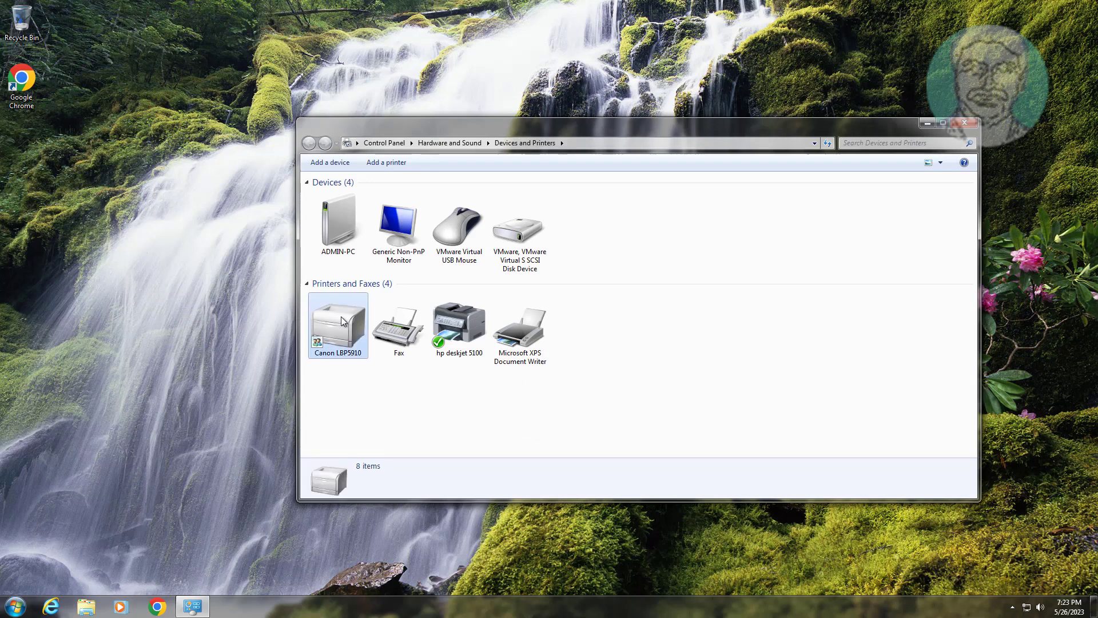
{"action": "right_click", "coordinate": [338, 322]}
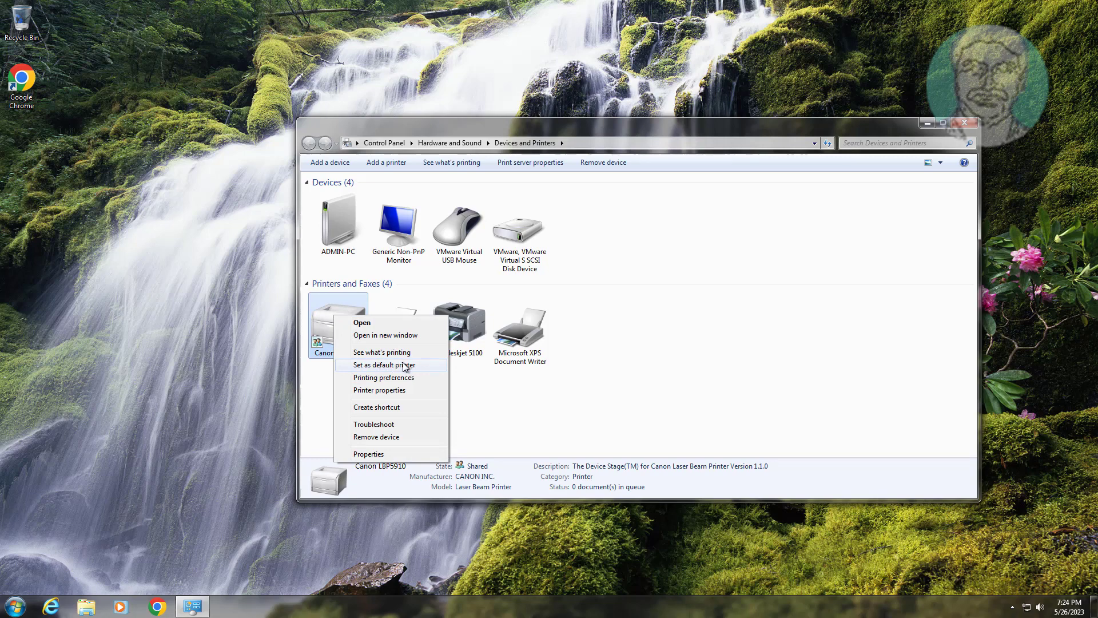
{"action": "left_click", "coordinate": [383, 365]}
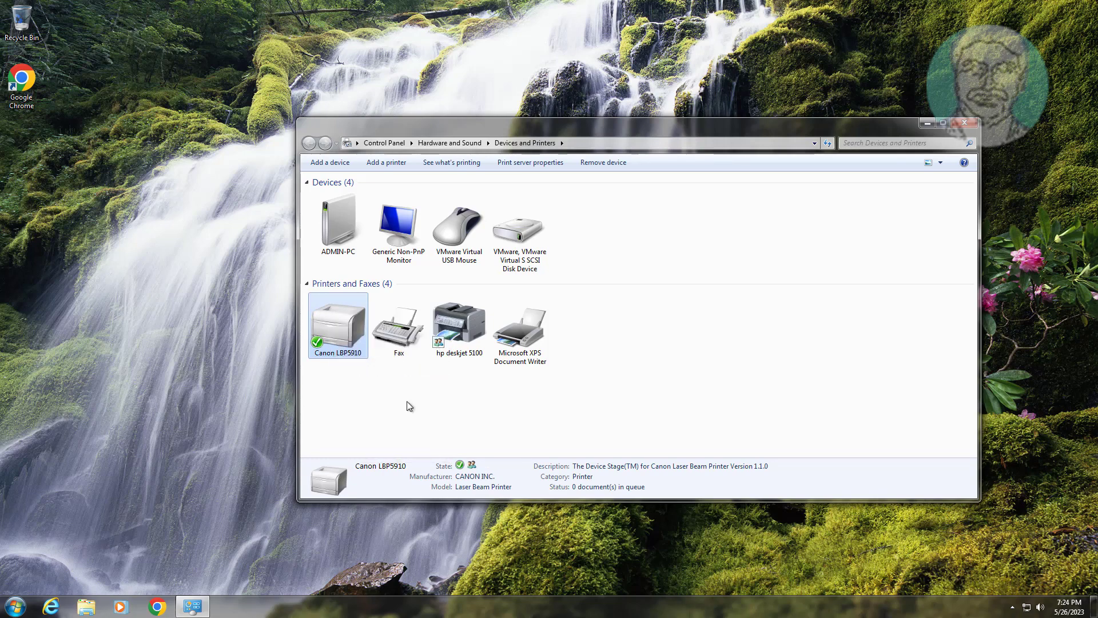
{"action": "mouse_move", "coordinate": [988, 309]}
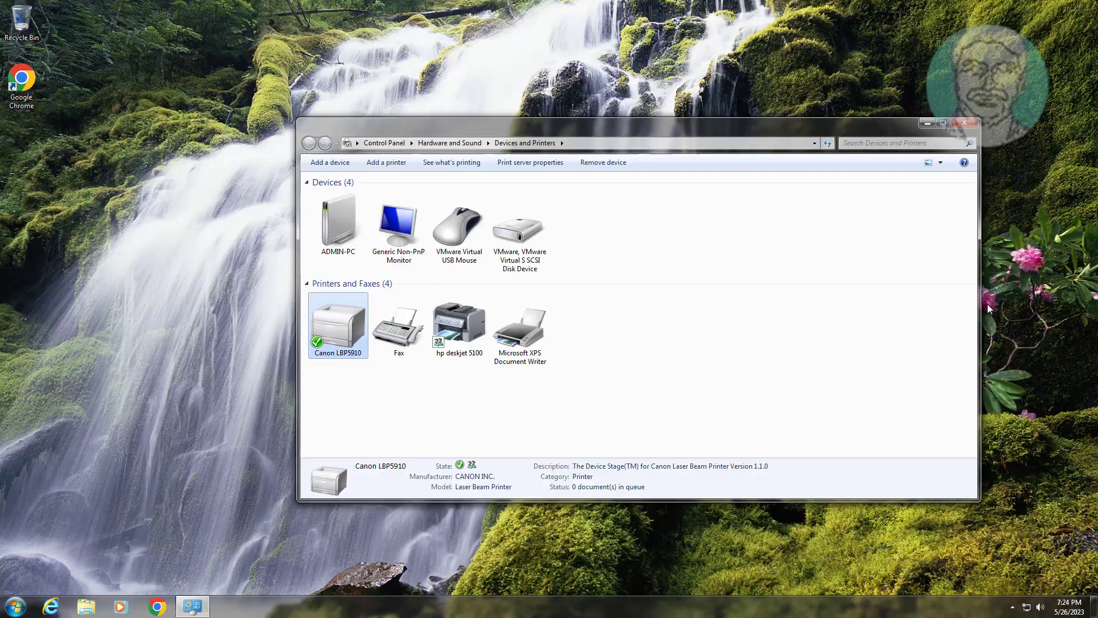